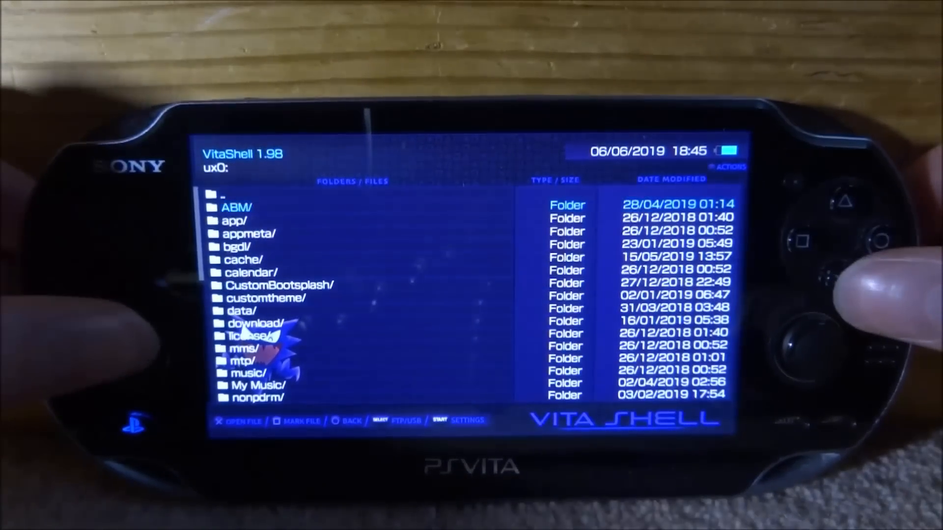
Launch PC Link from the LiveArea and reach its main menu with Connection Manager.
scroll(down, 3)
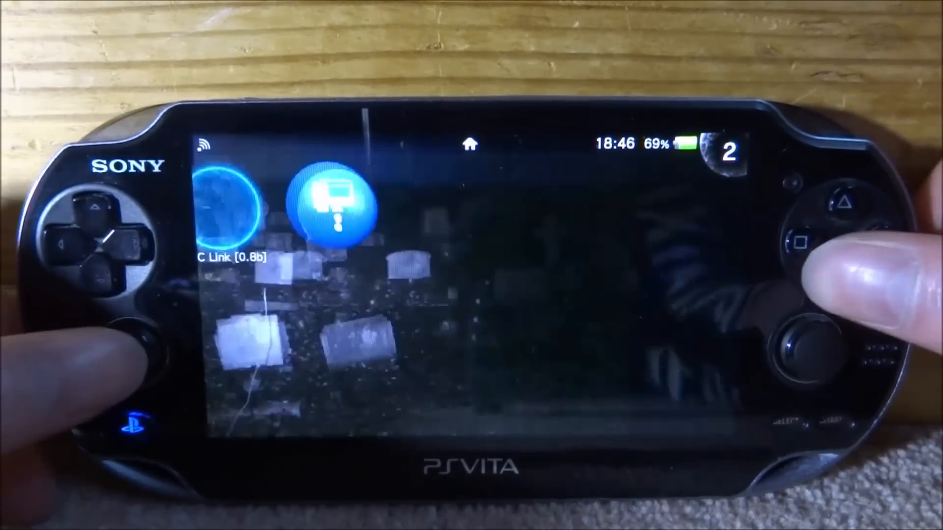
click(336, 204)
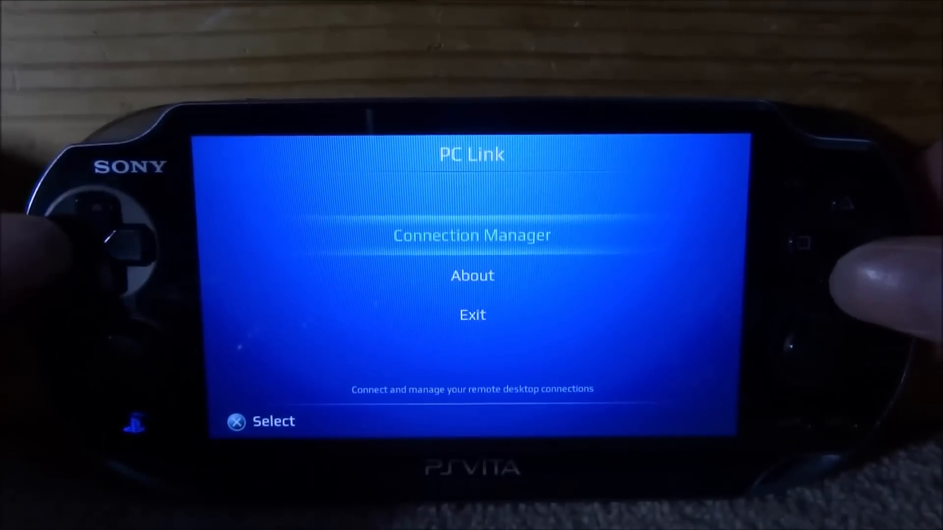
click(472, 235)
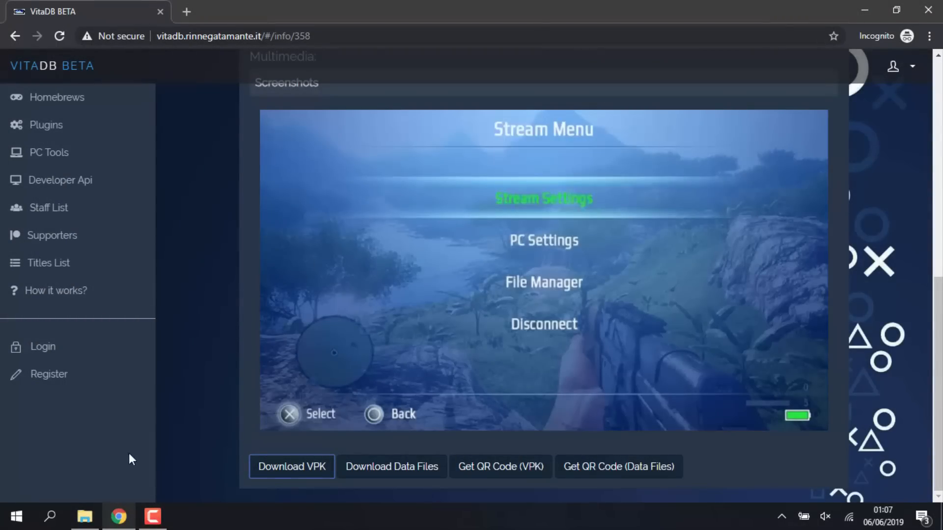
Start a Command Prompt from Windows search and begin entering the ipconfig command.
click(51, 516)
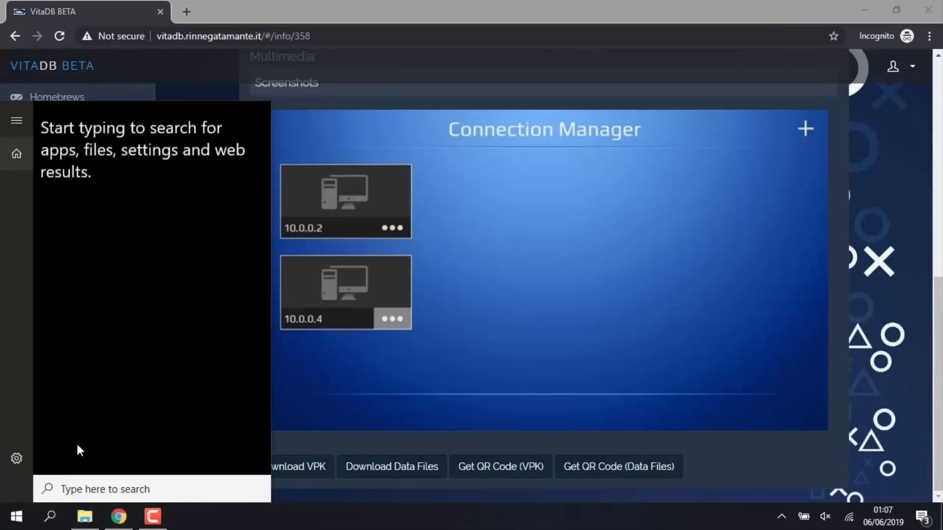
click(185, 516)
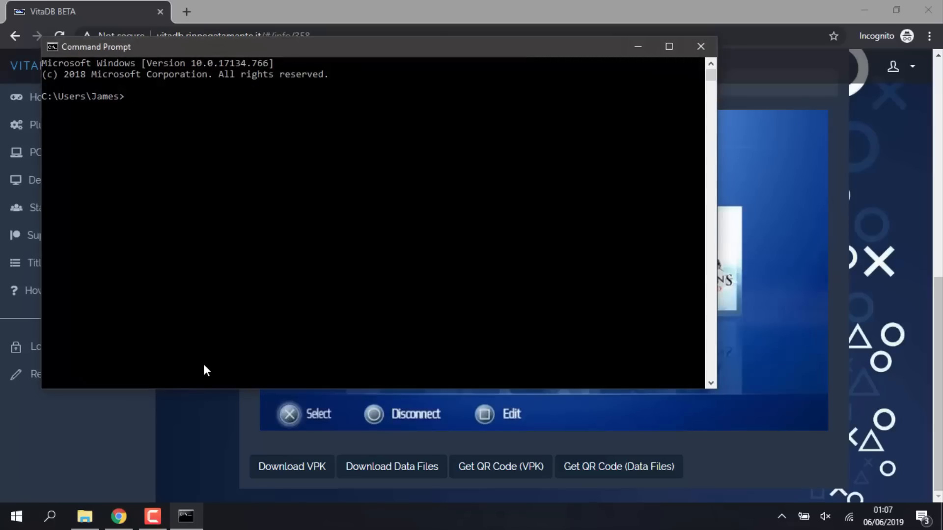
text(ipcon)
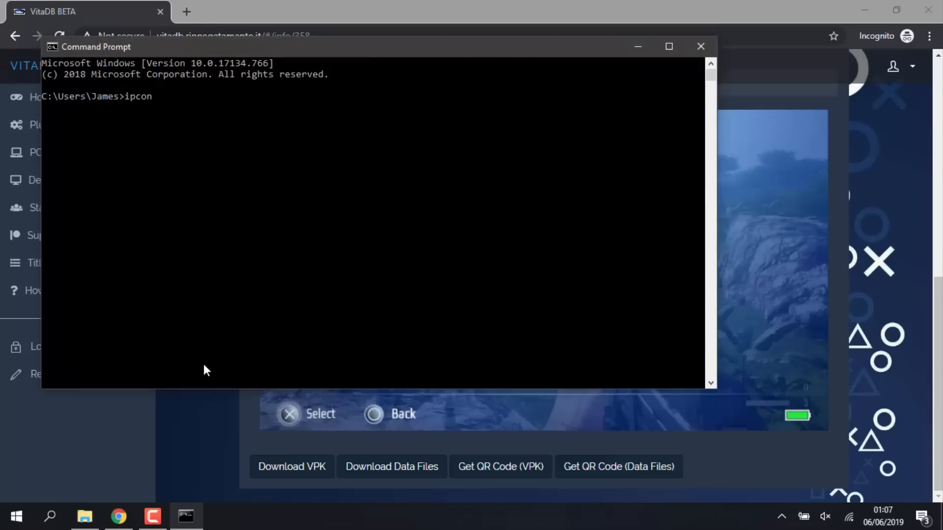